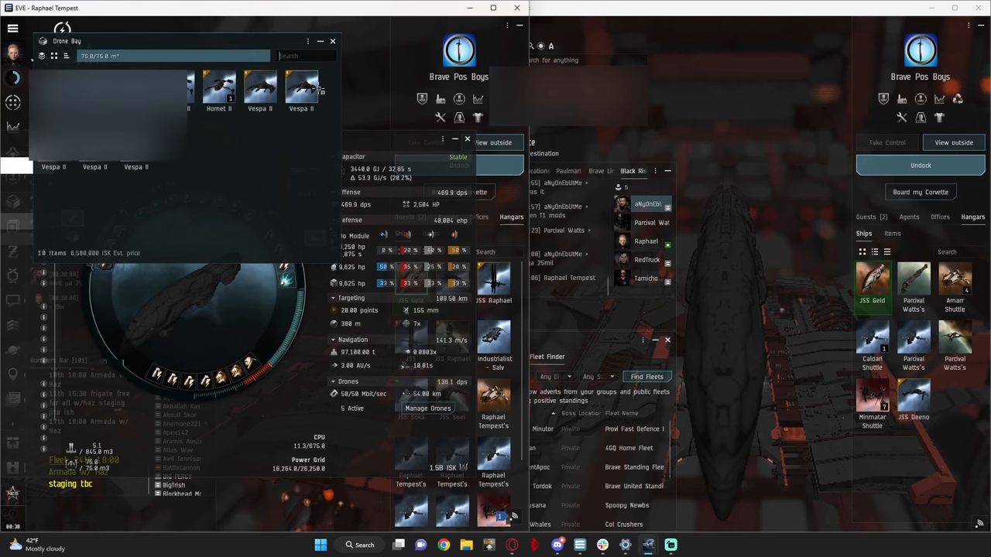
Undock both characters and warp one ship toward a Guristas Rally Point
left_click(331, 40)
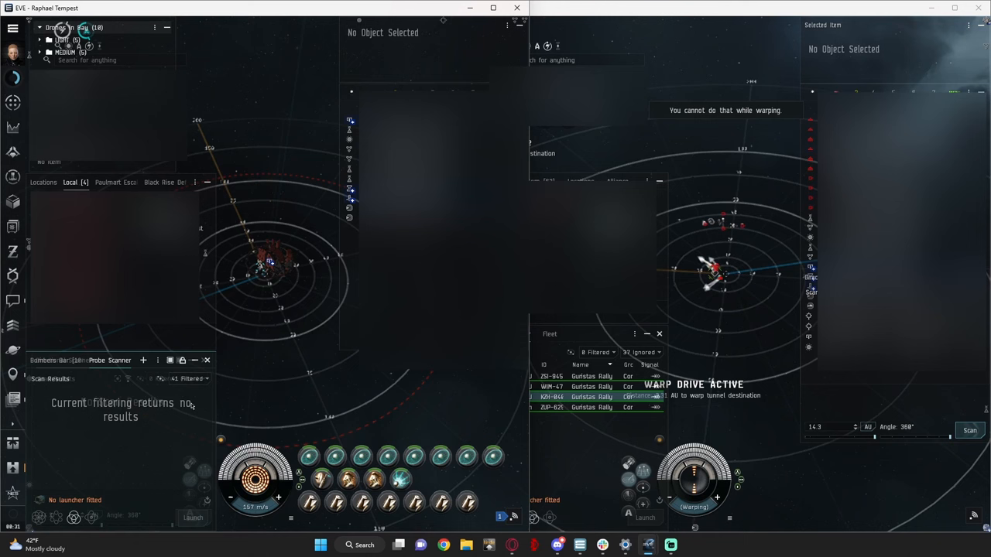
Select a Guristas Rally Point scan result and bring up the Join Fleet confirmation
left_click(190, 378)
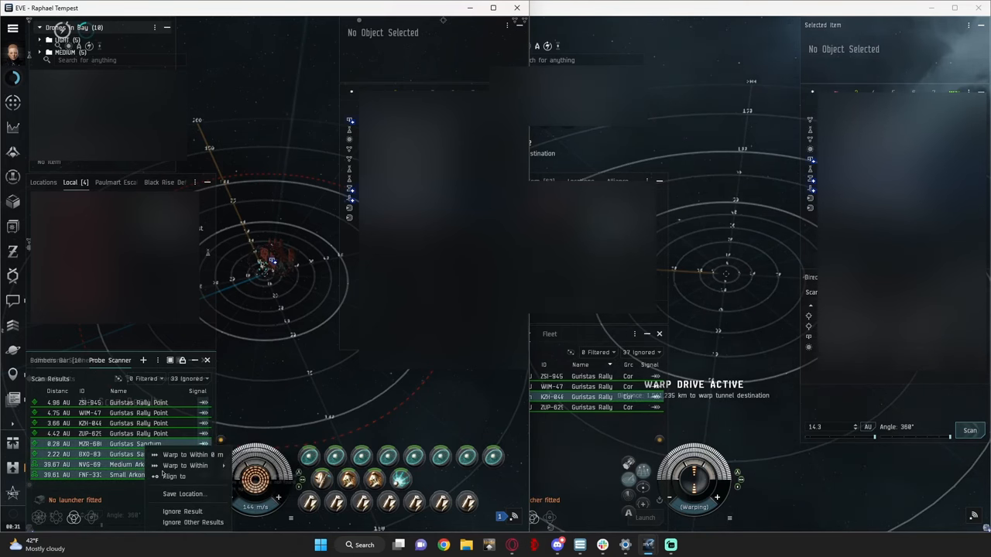
key("alt+tab")
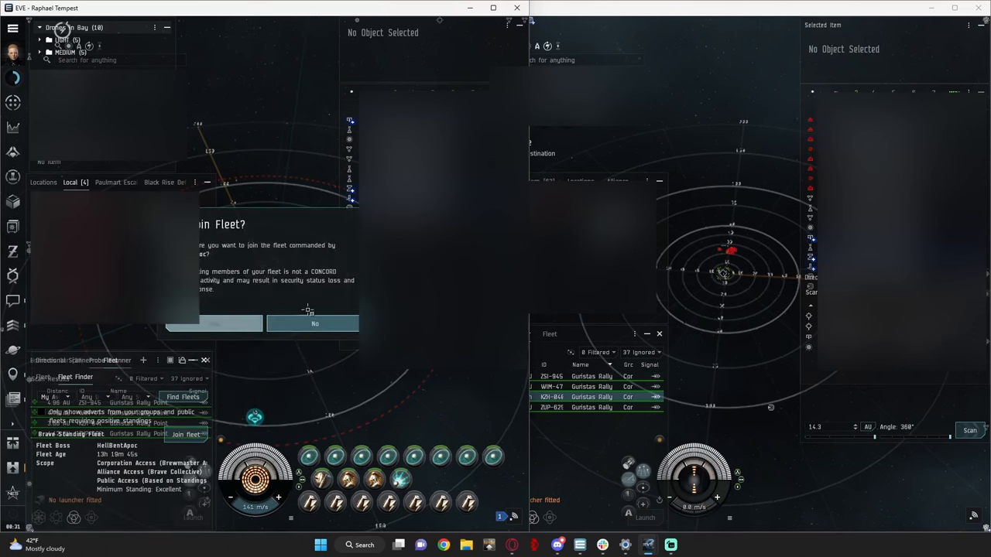
Confirm joining the fleet so both characters show the roster and fleet chat
left_click(314, 324)
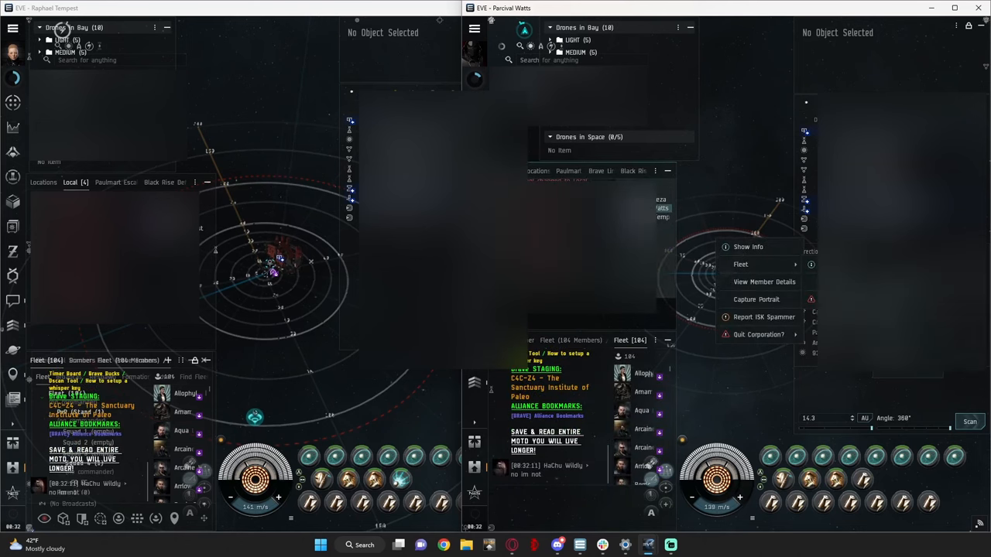
Warp the second battleship to the Guristas Rally Point within 0 m and approach the Guristas Lookout
left_click(740, 263)
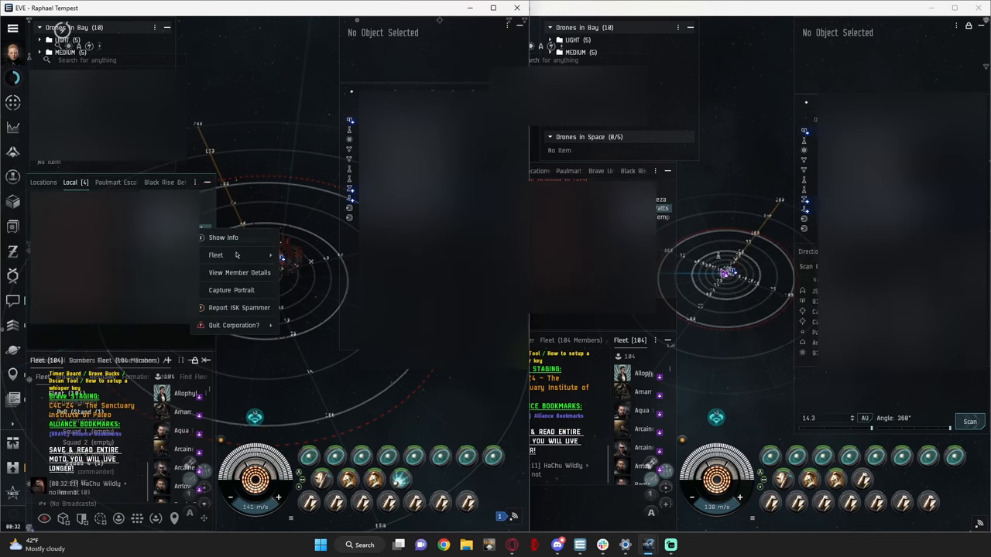
mouse_move(217, 254)
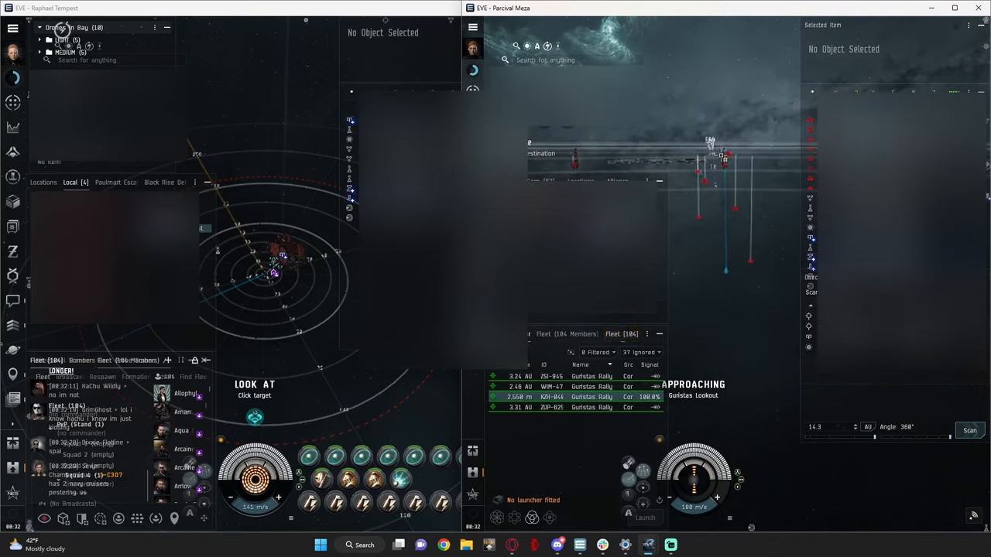
left_click(722, 150)
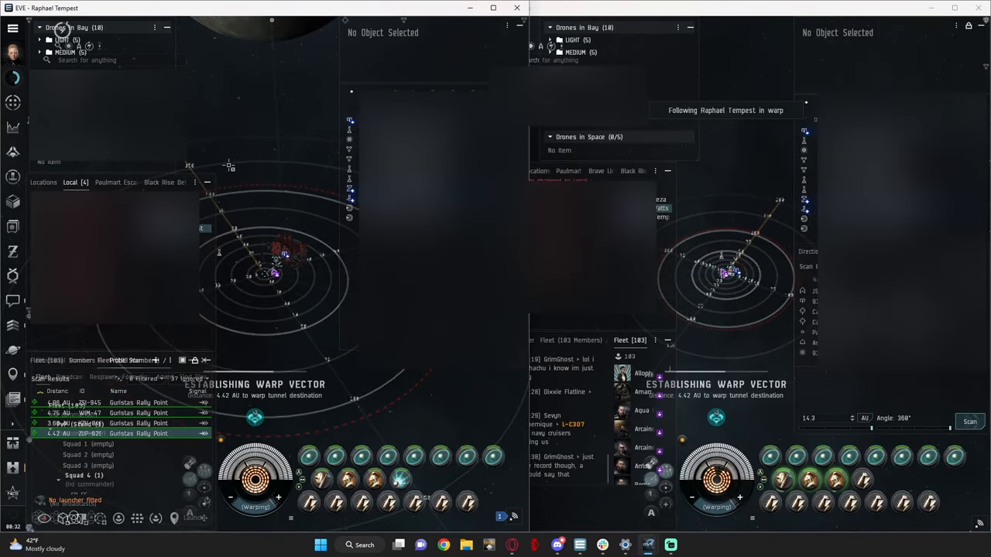
Switch clients so the fleet member follows the warp to the Guristas Rally Point
key("alt+tab")
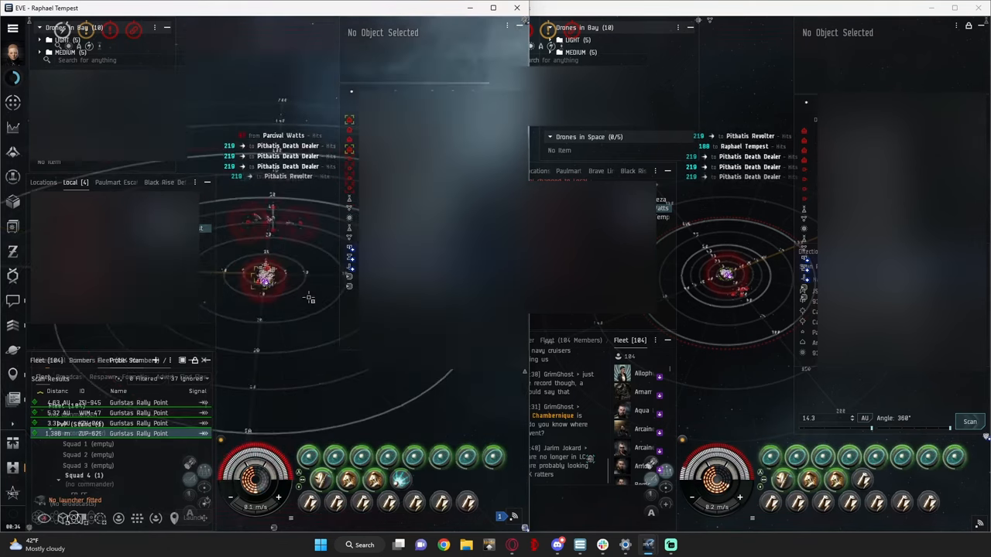
Target Guristas pirates and Tower Sentries in the overview while the smartbombs run
left_click(266, 279)
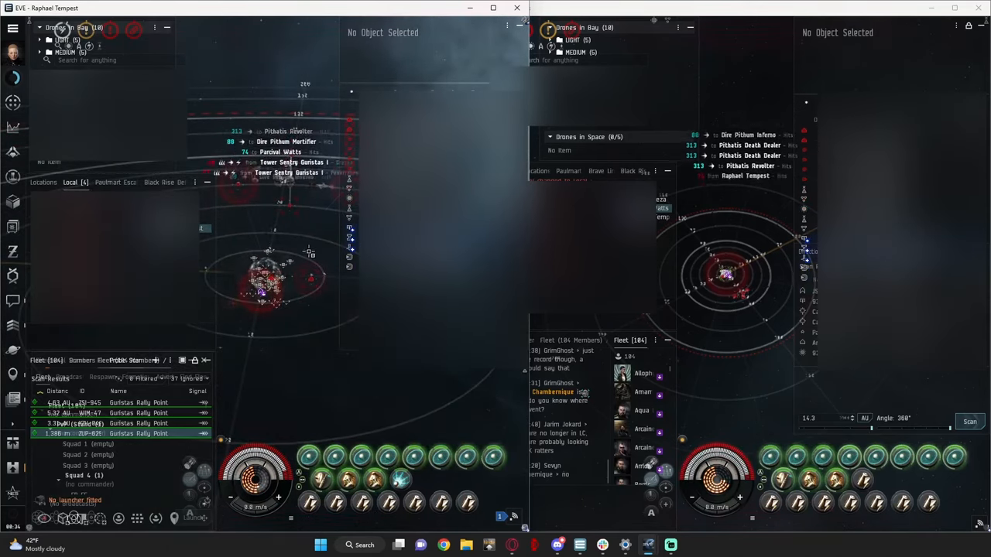
left_click(311, 275)
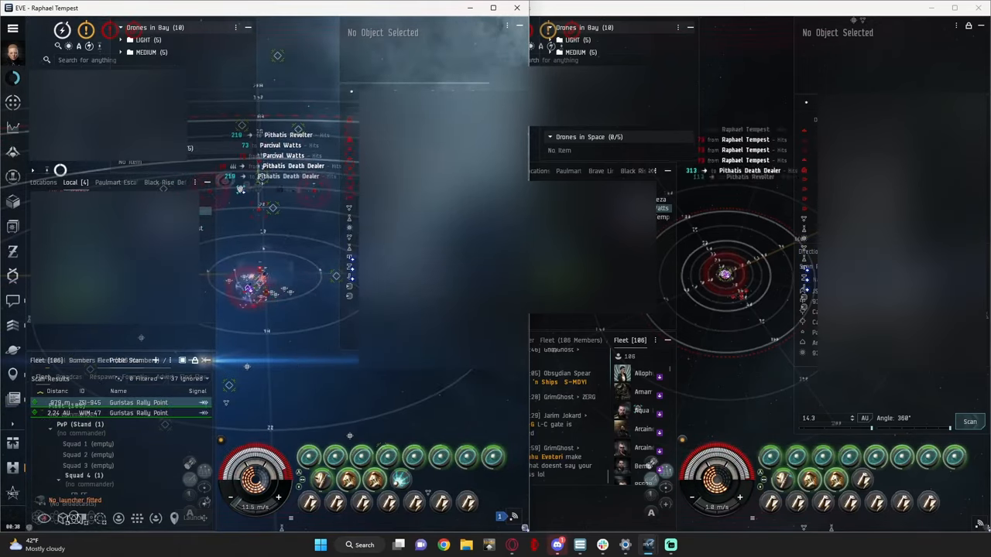
Switch to the other battleship to keep its smartbombs clearing the Pithatis Death Dealers
key("alt+tab")
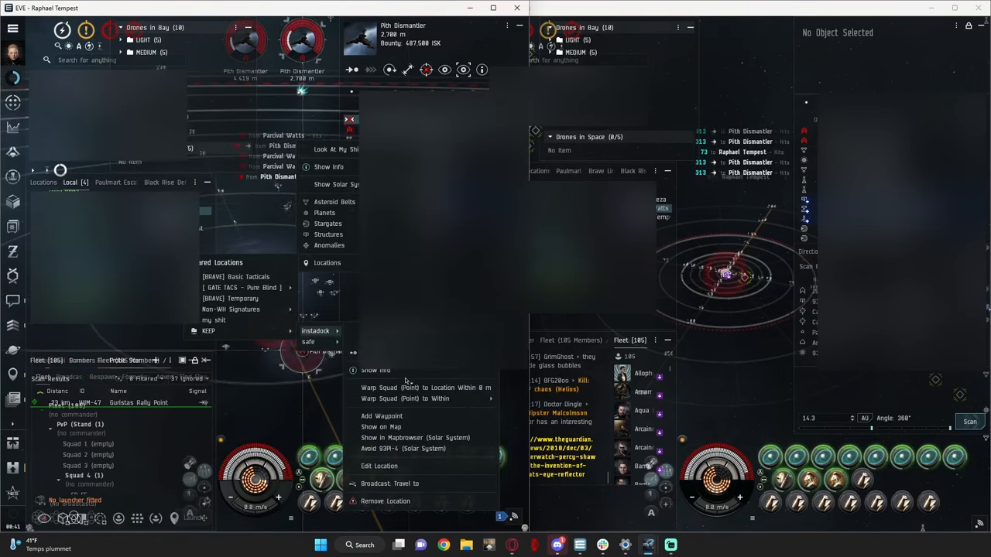
Warp to the saved Instadock location 4.75 AU away, the second ship following in fleet warp
left_click(316, 331)
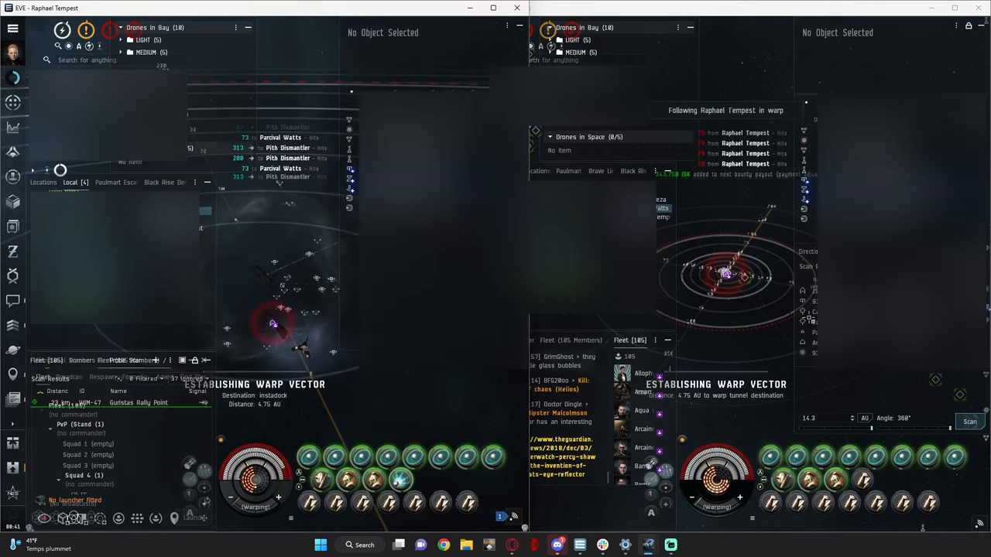